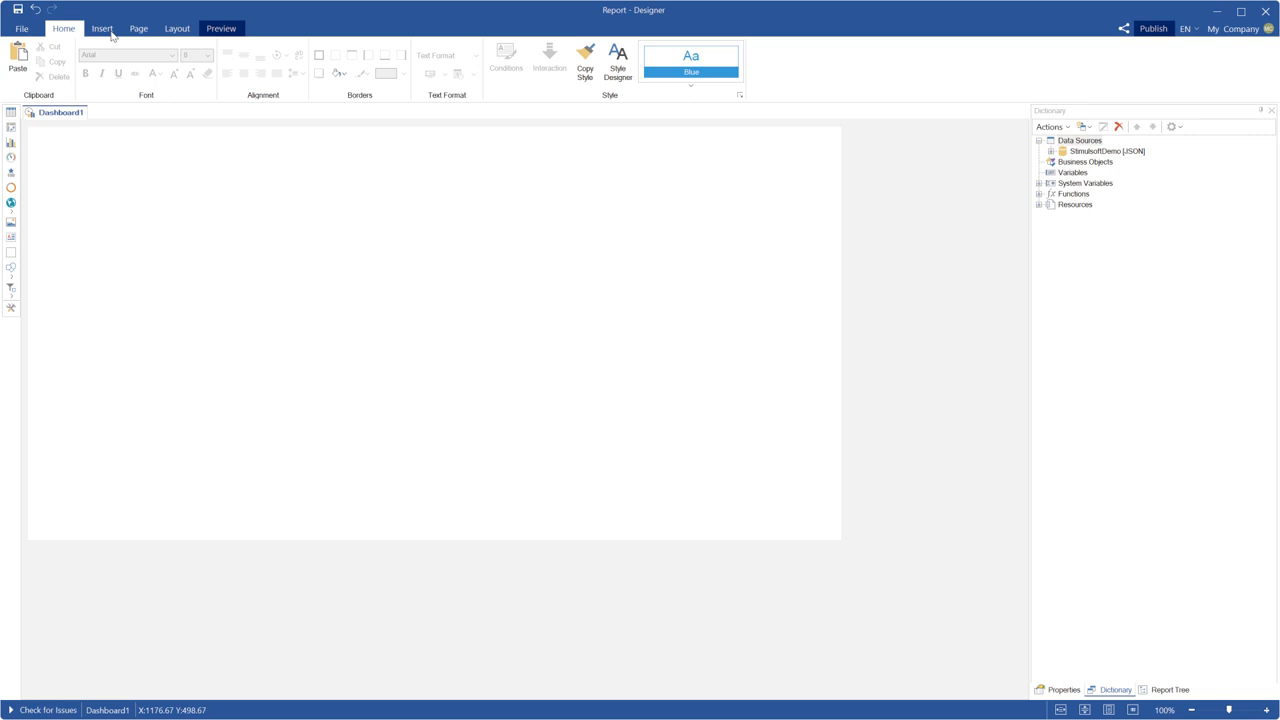
Insert a chart onto the dashboard, enlarge it and bring up its data editor.
click(102, 28)
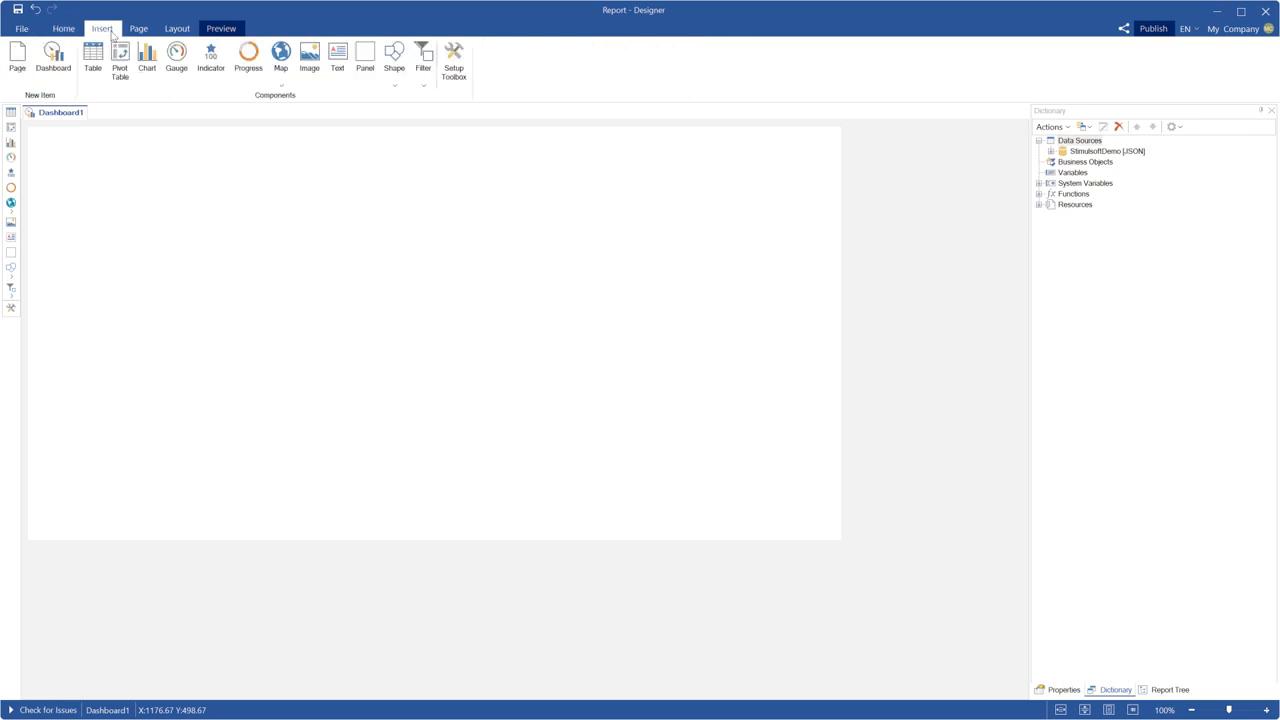
click(148, 56)
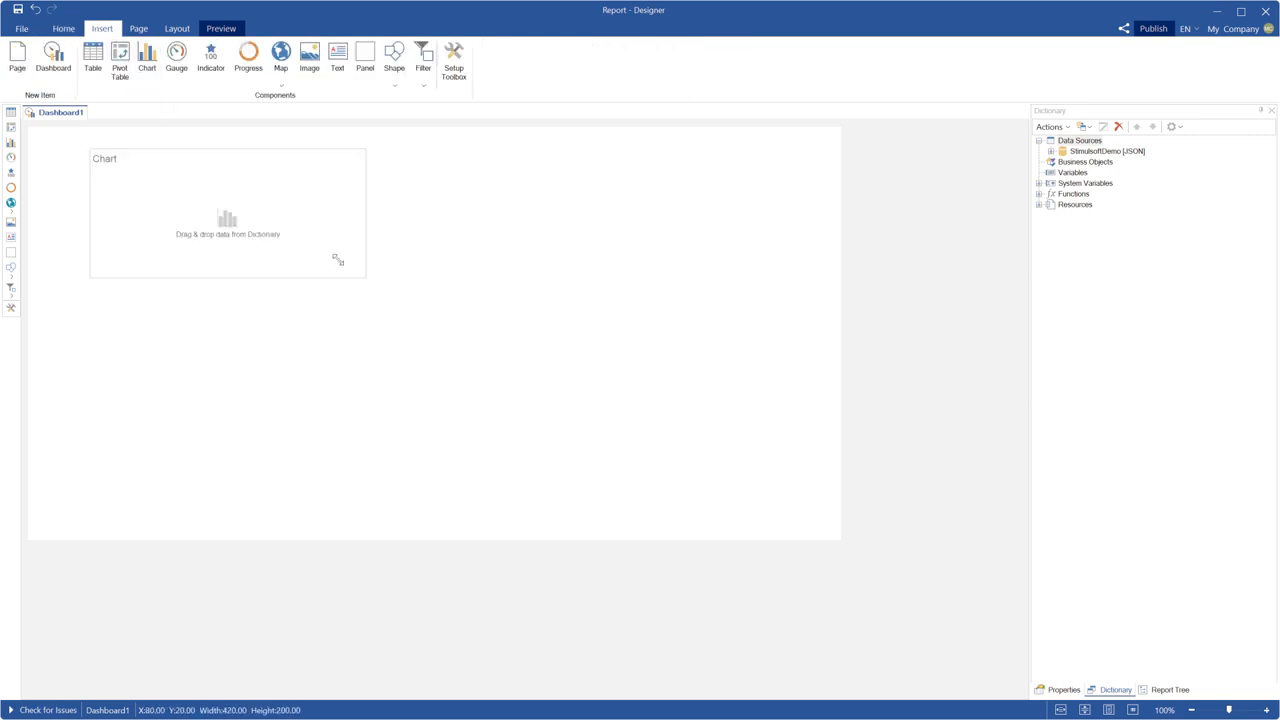
drag(336, 260, 588, 512)
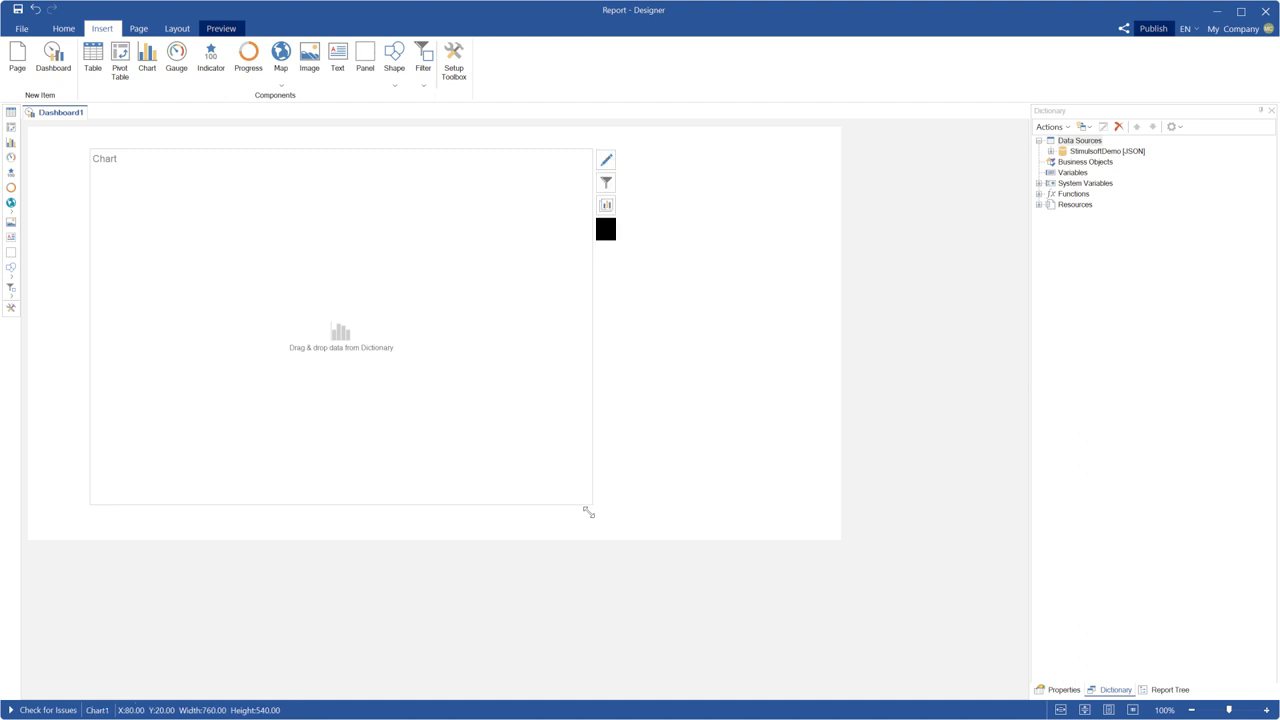
click(606, 204)
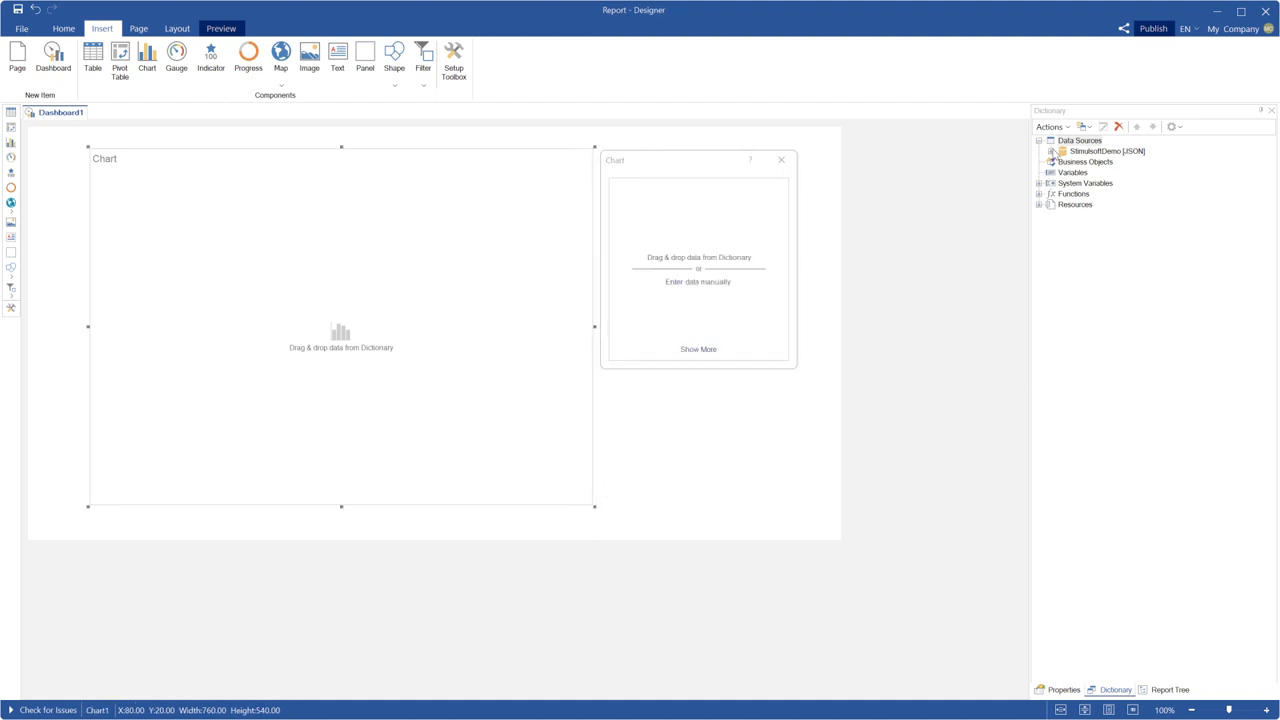
Chart Statistics Population as values by Continent as arguments, shown as a 3D Pie.
click(1070, 160)
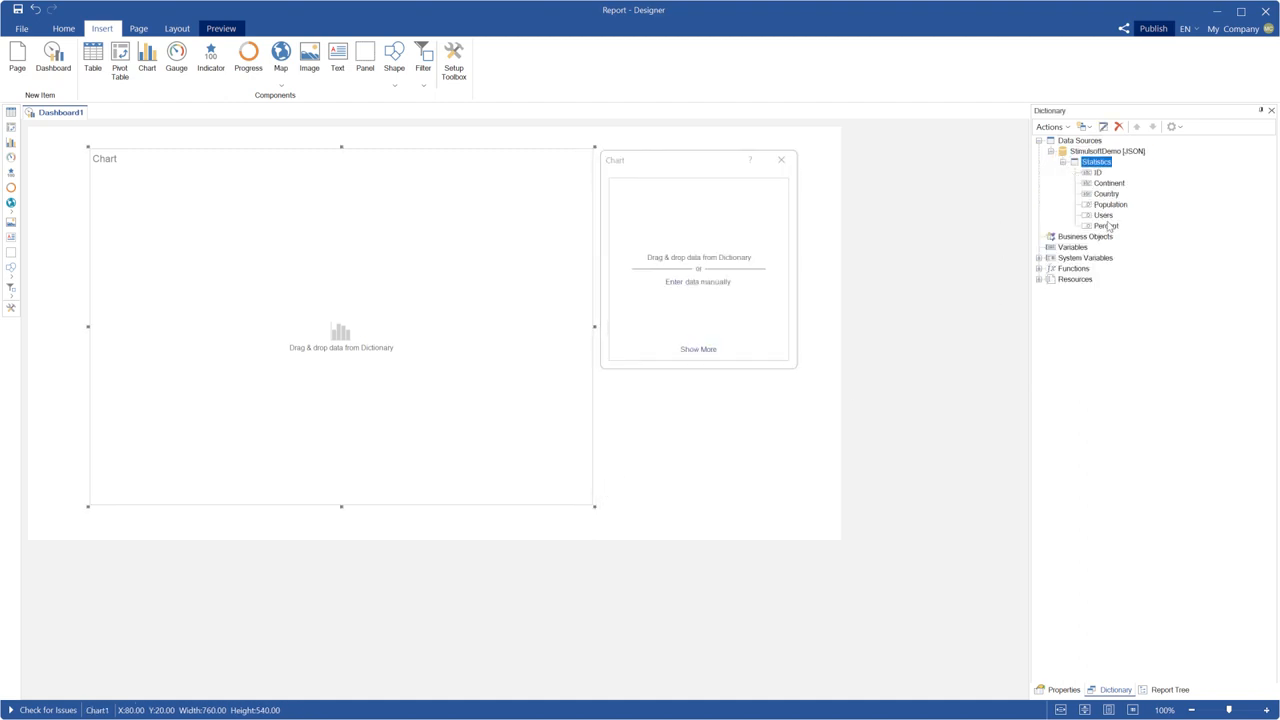
drag(1110, 204, 698, 210)
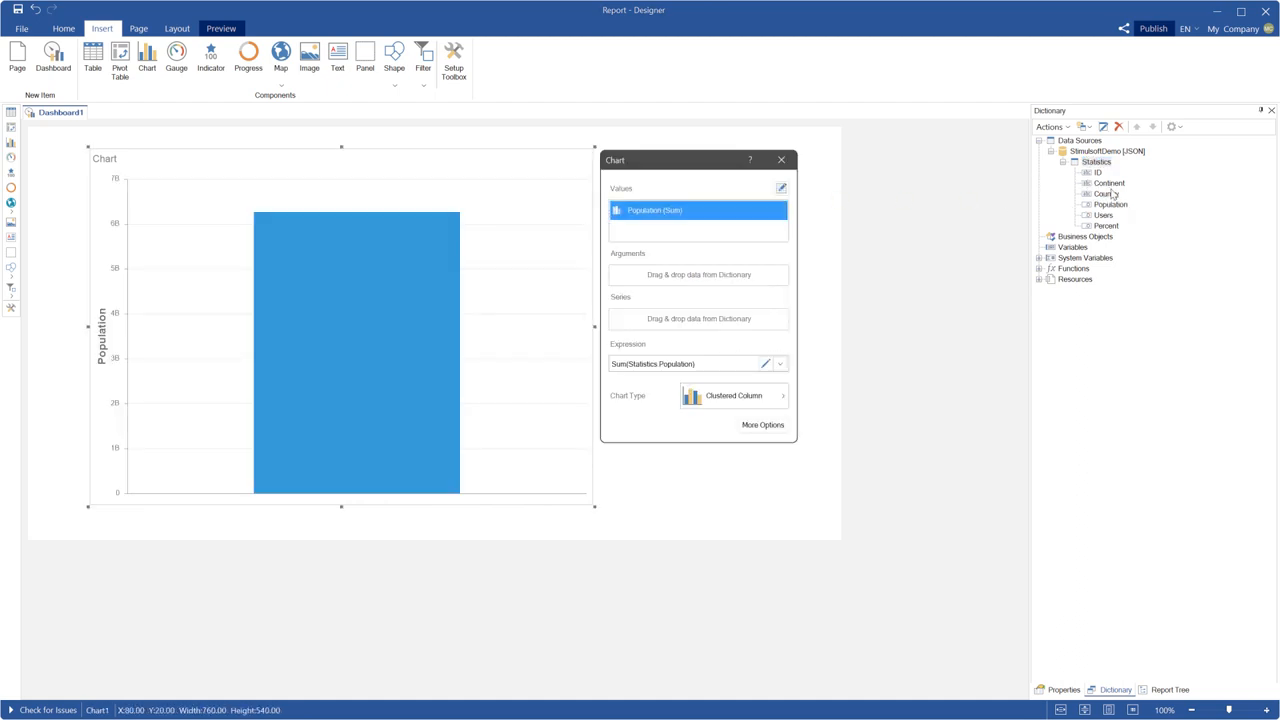
drag(1108, 184, 698, 276)
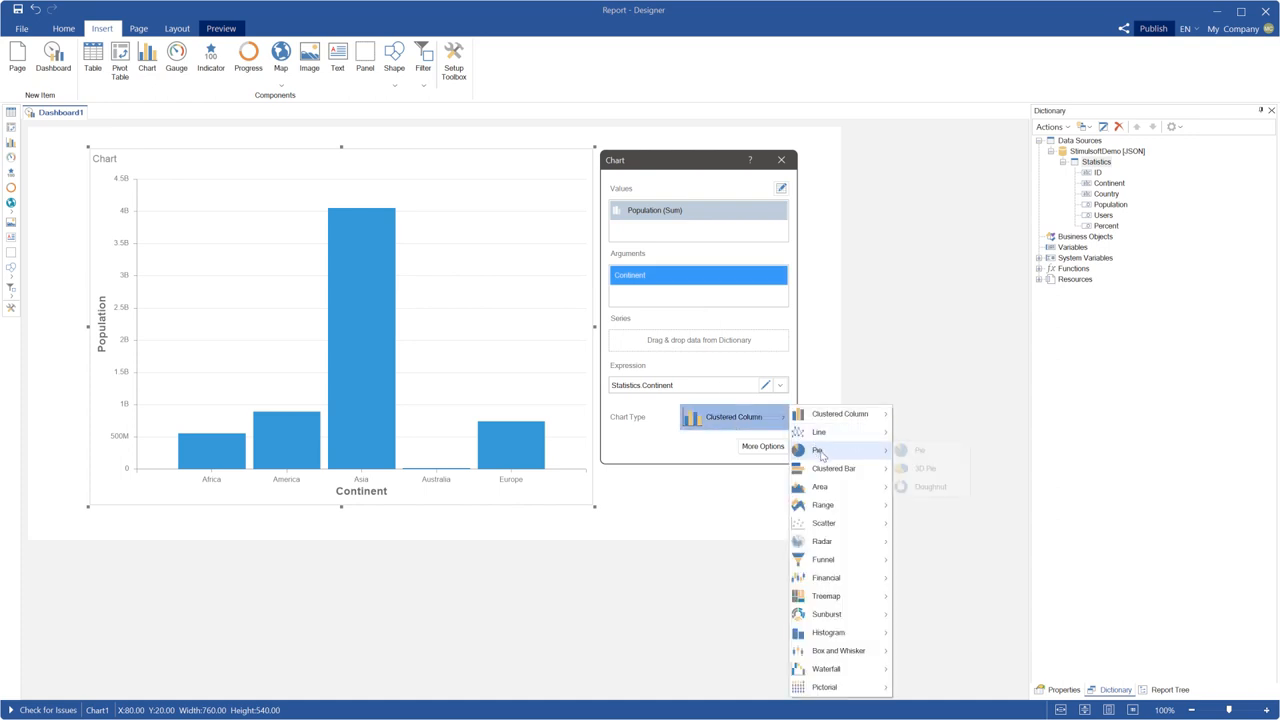
click(924, 468)
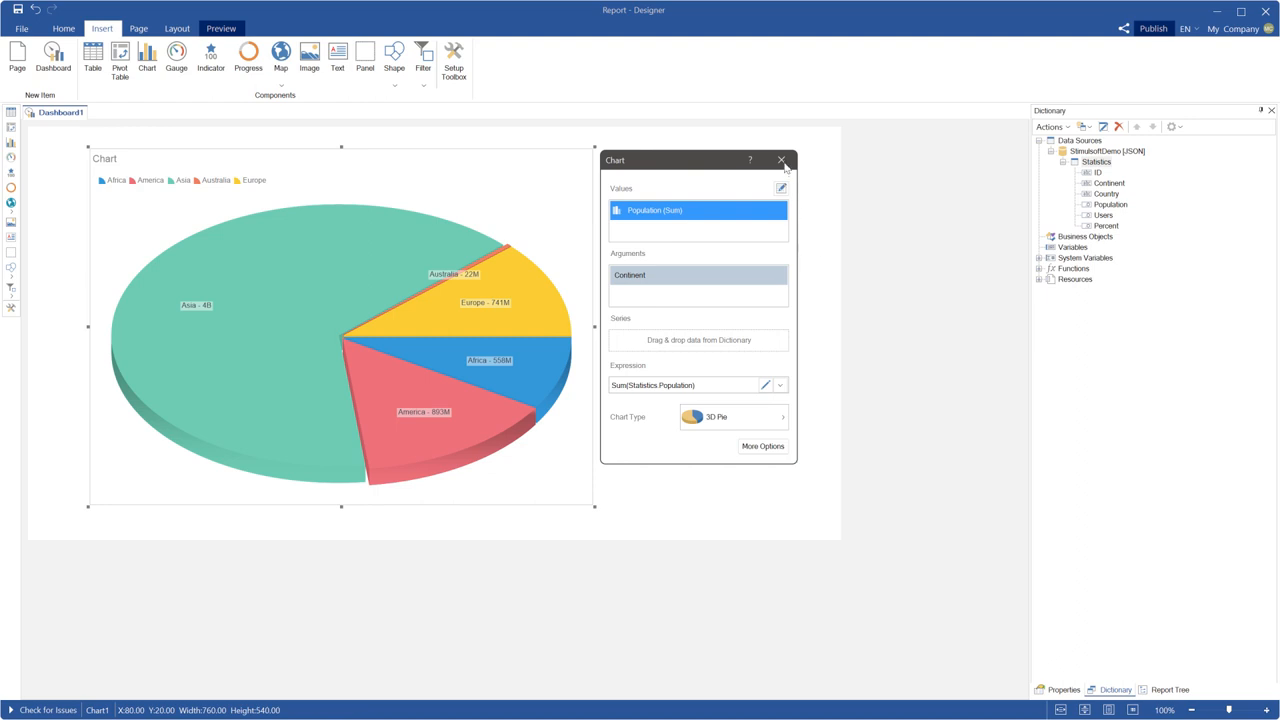
click(782, 160)
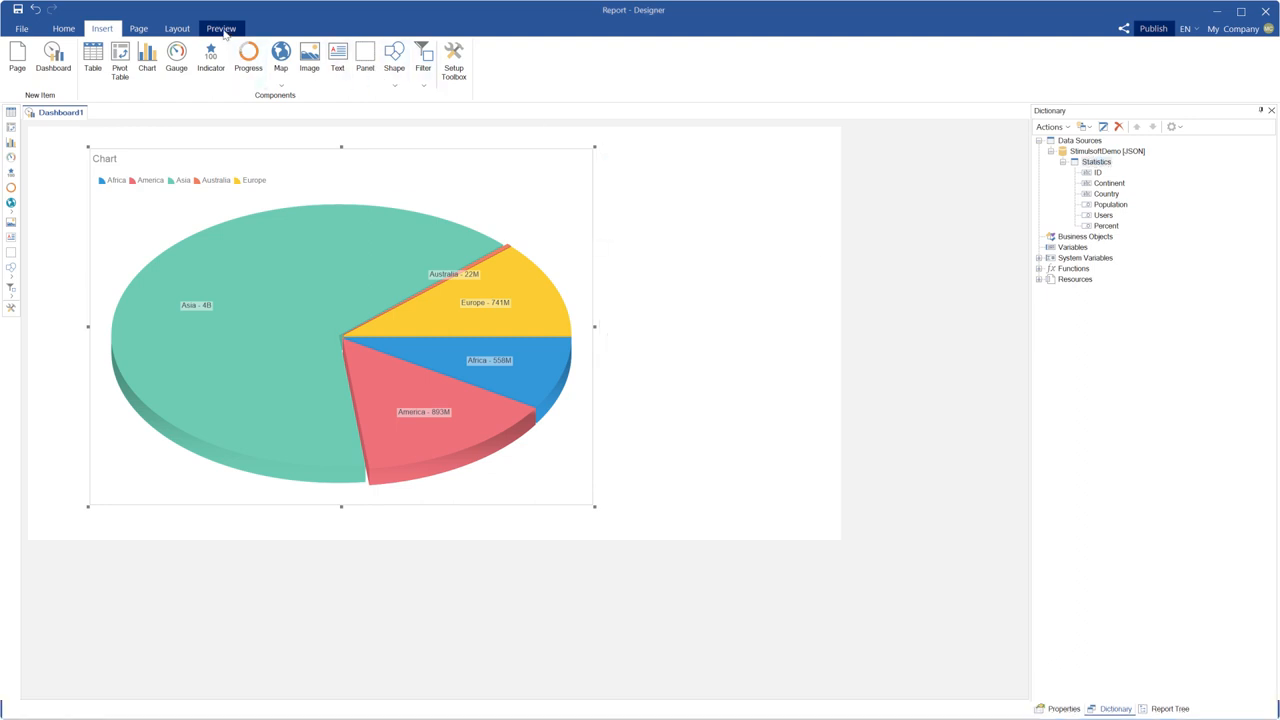
click(220, 28)
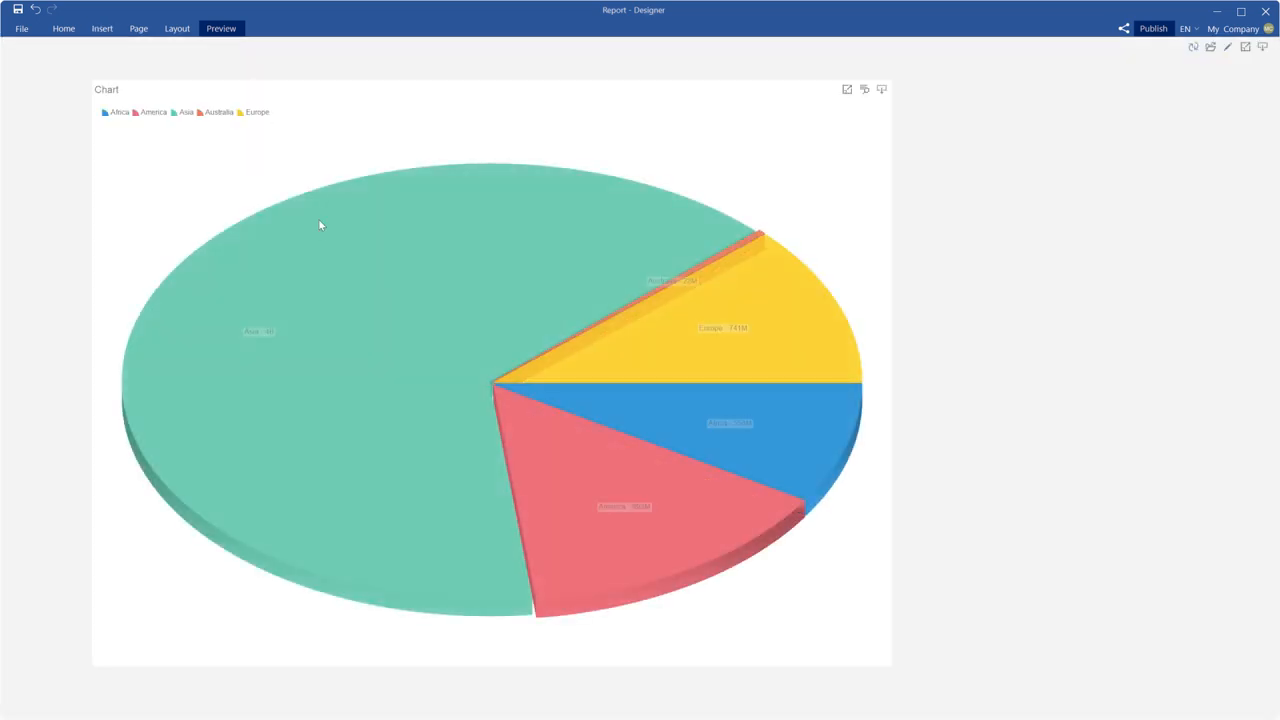
mouse_move(340, 312)
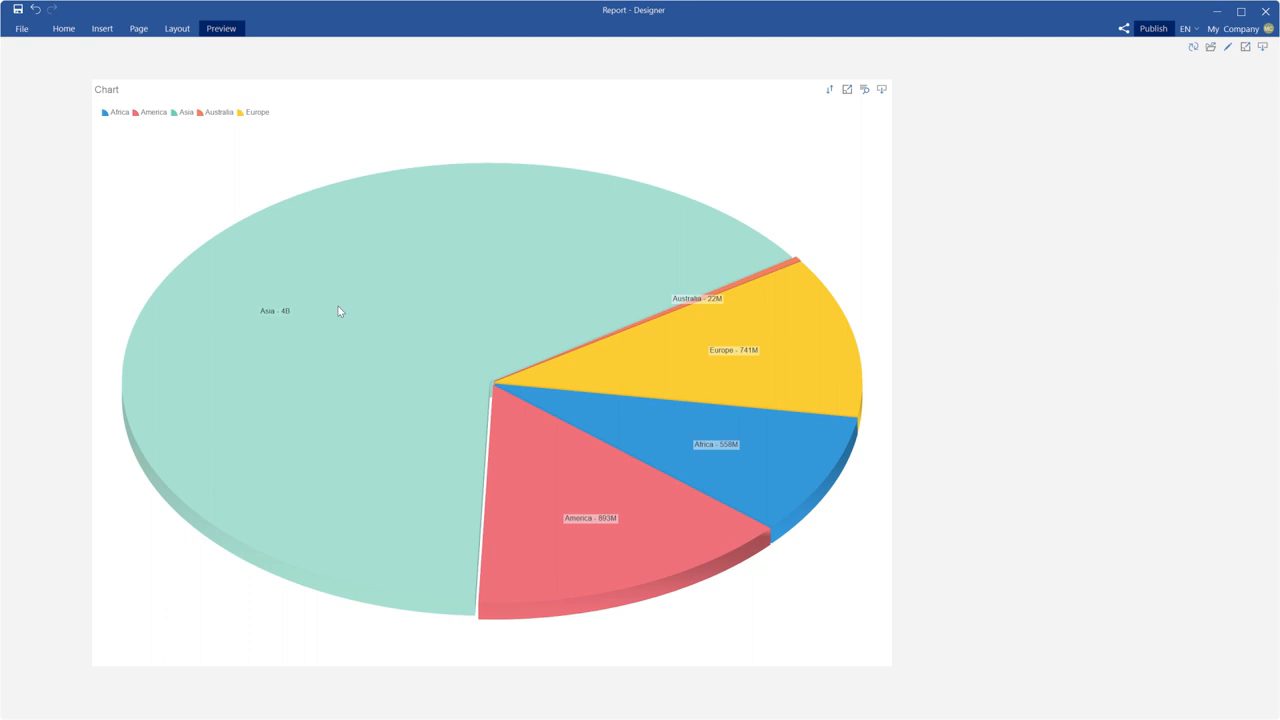
mouse_move(732, 374)
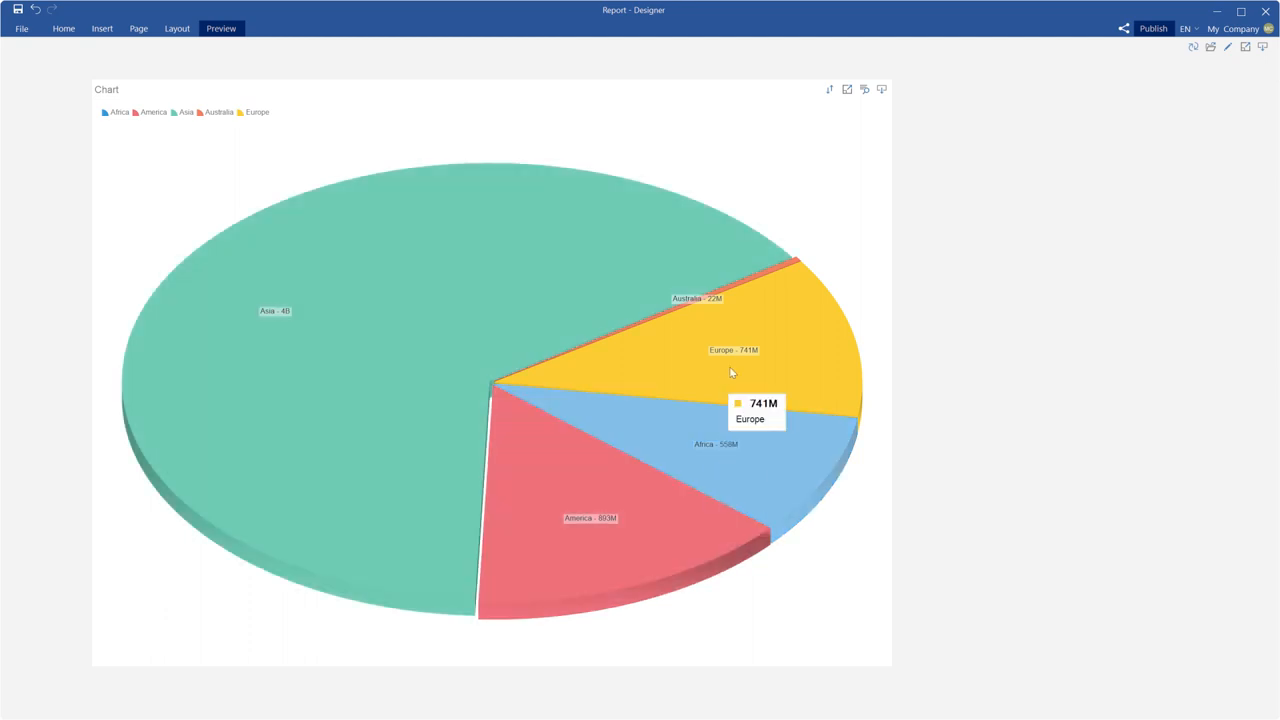
mouse_move(624, 360)
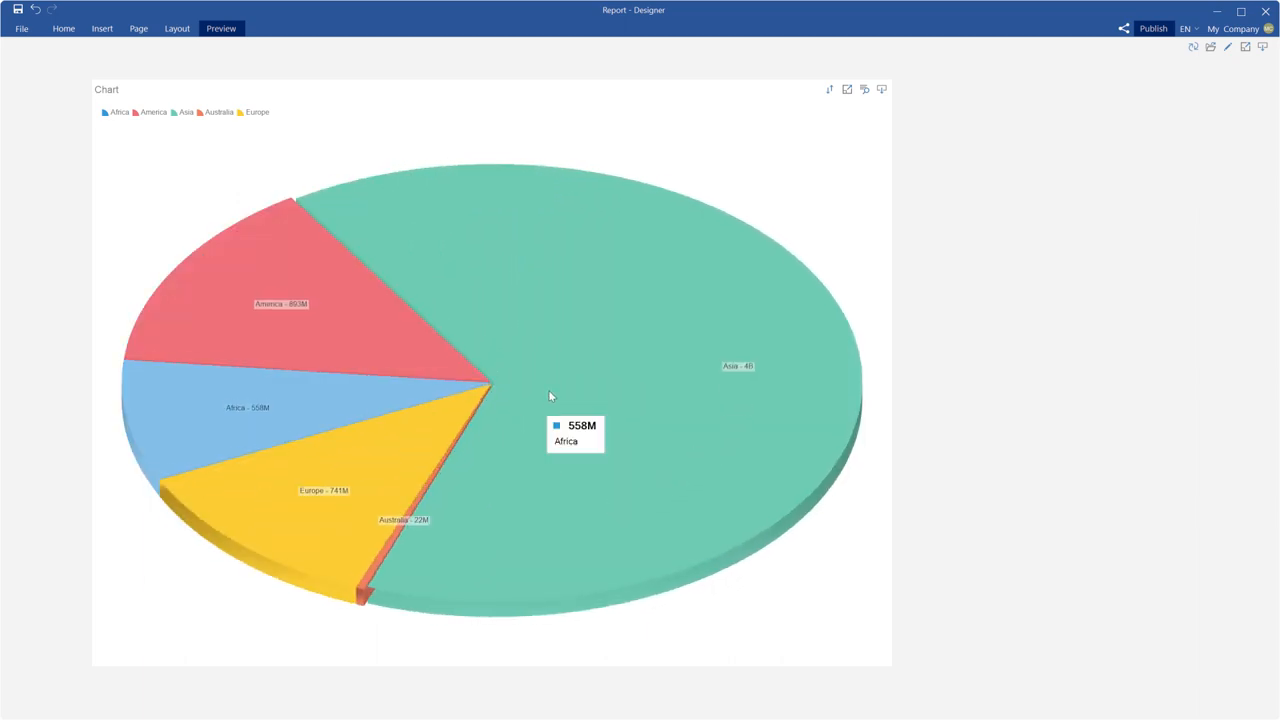
mouse_move(276, 452)
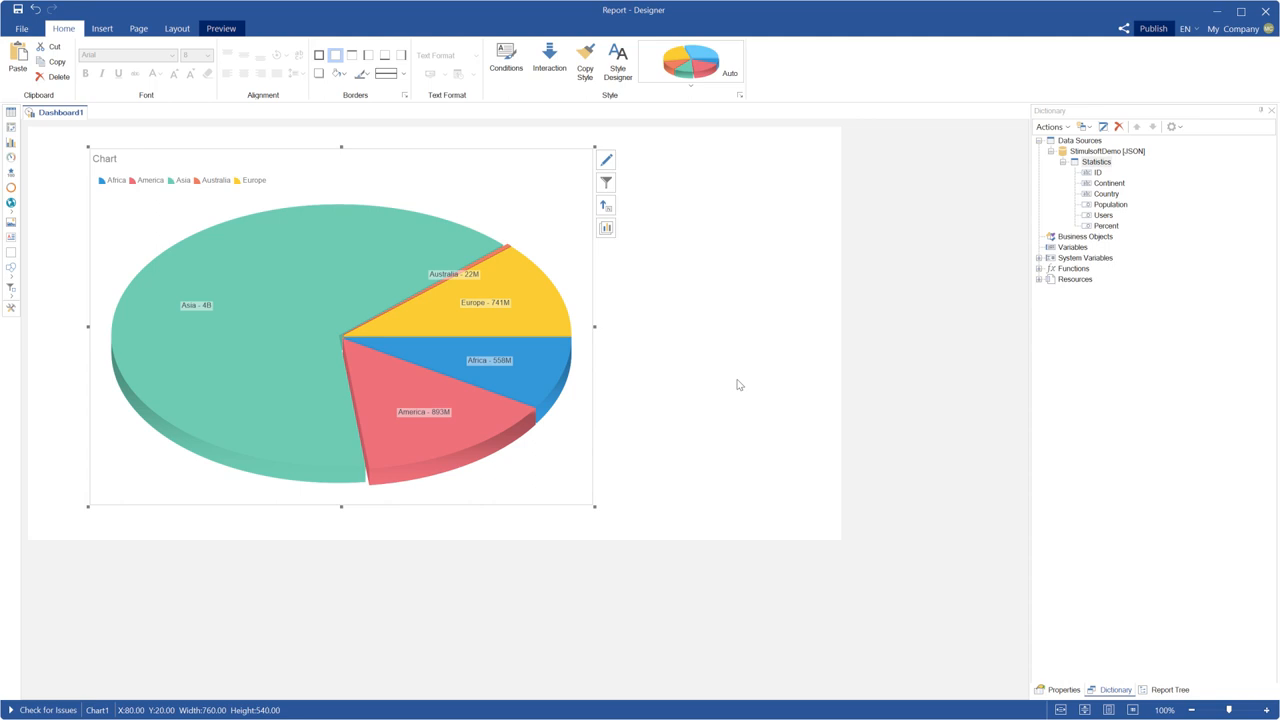
In Options 3D set Distance 10, Height 90 and Opacity 0.75 for spaced, semi-transparent slices.
click(1062, 688)
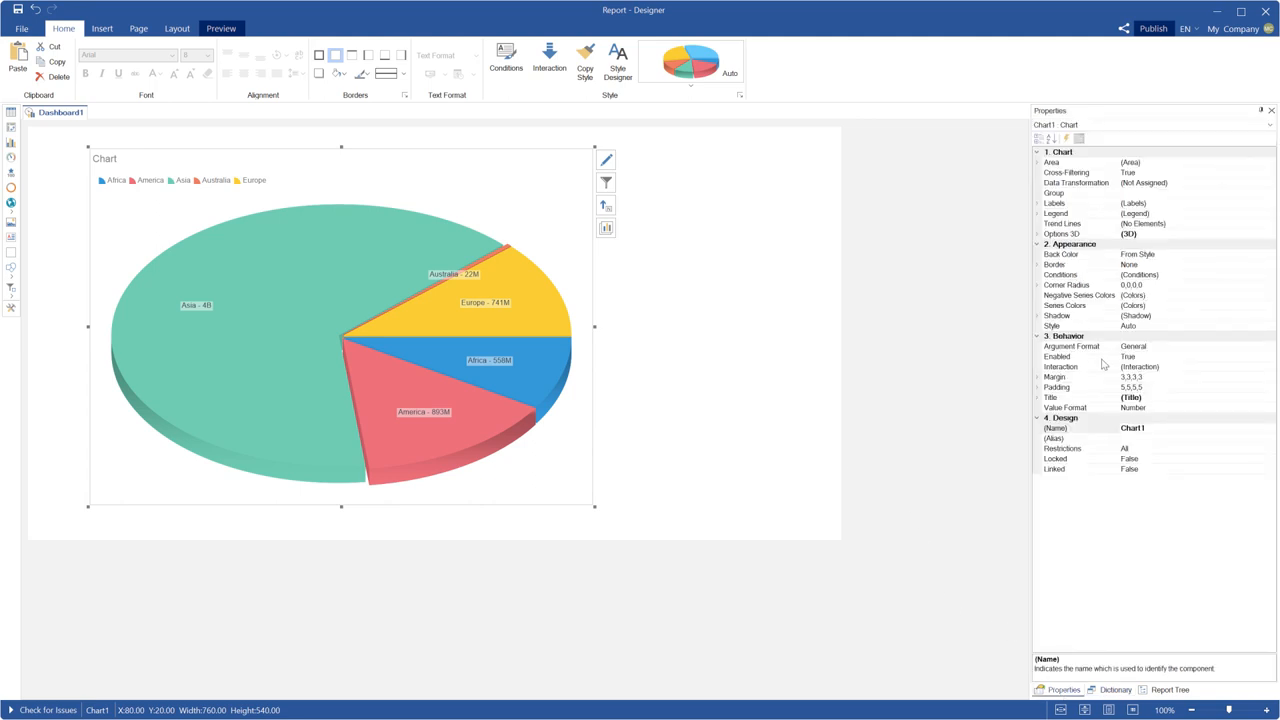
click(1062, 234)
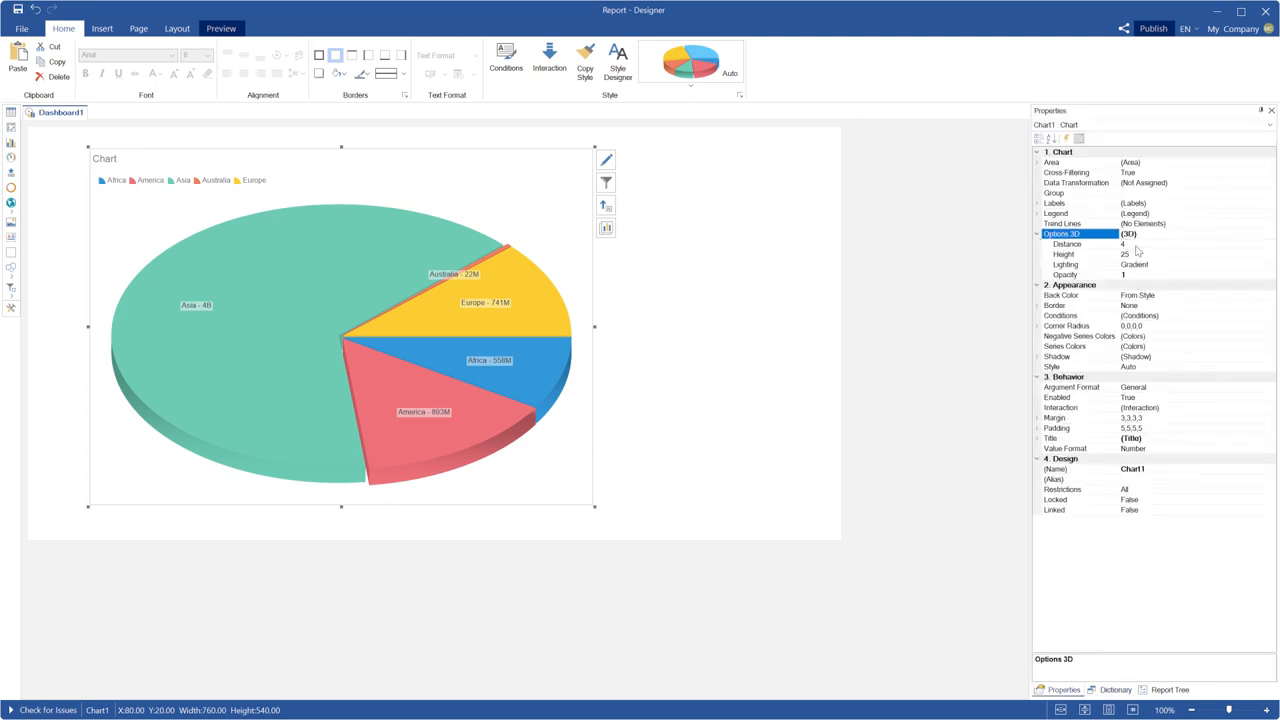
click(1068, 244)
text(10)
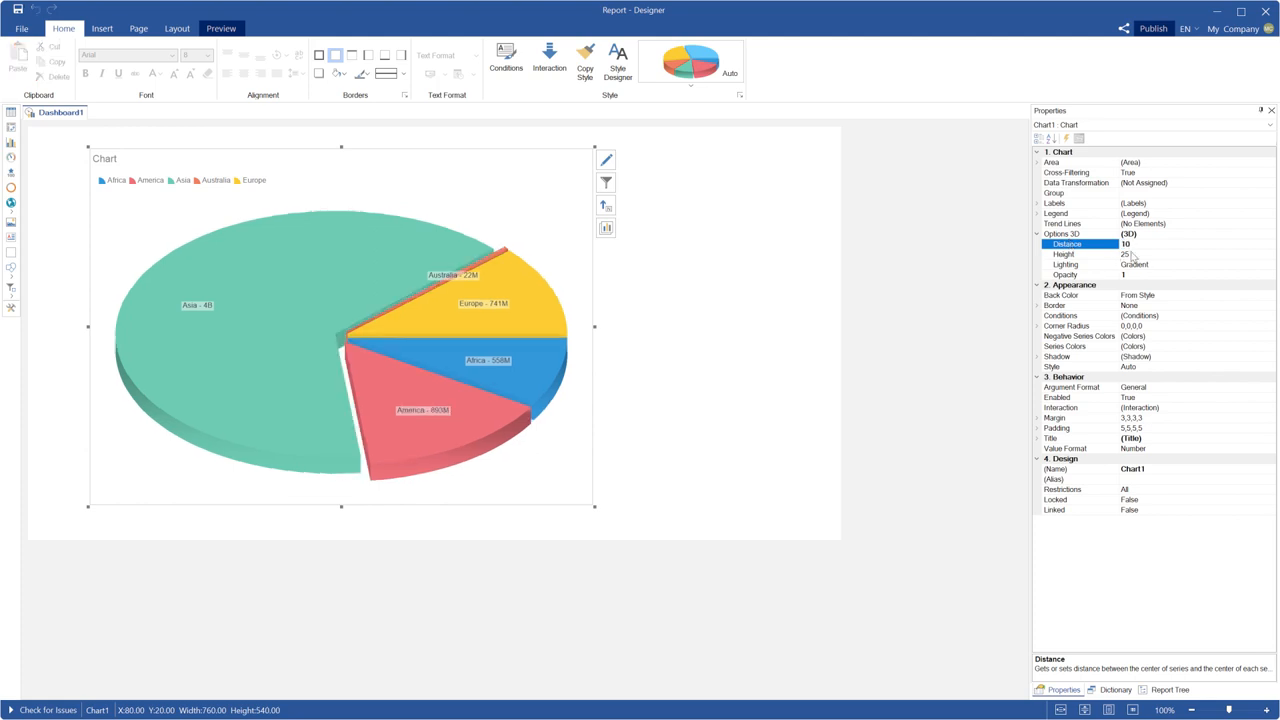
click(1064, 254)
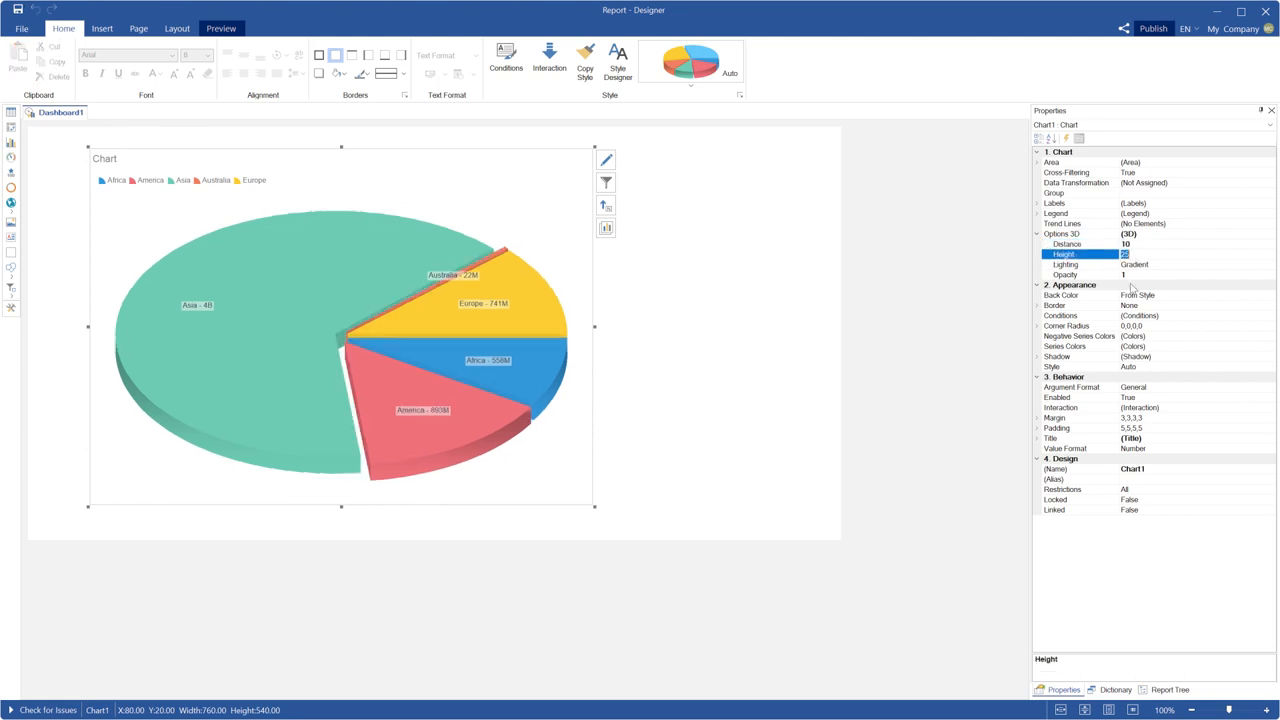
text(90)
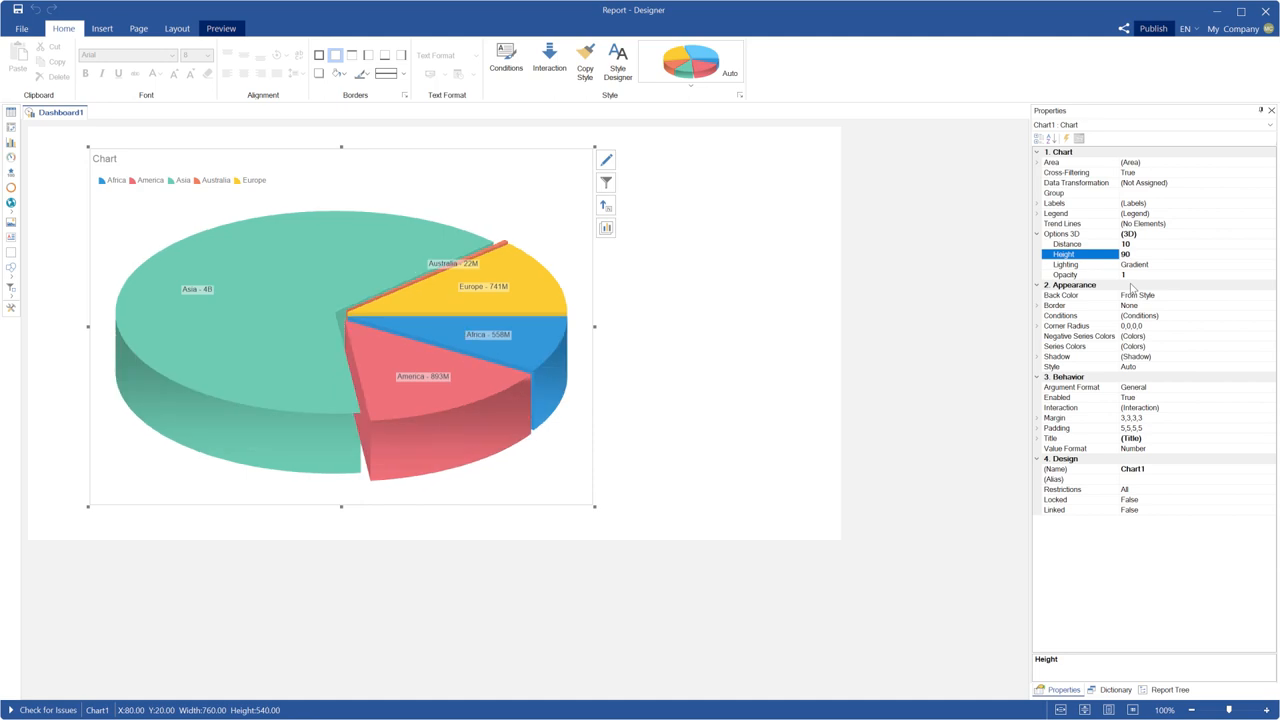
click(1064, 274)
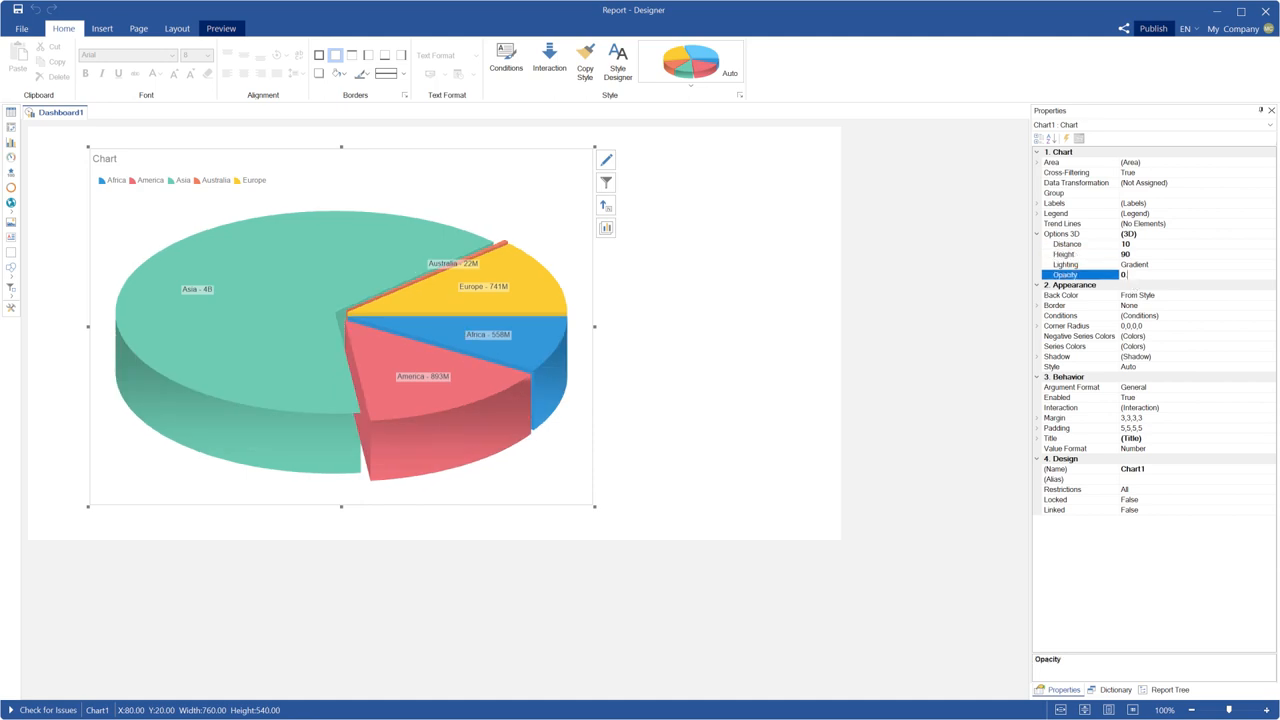
text(0.75)
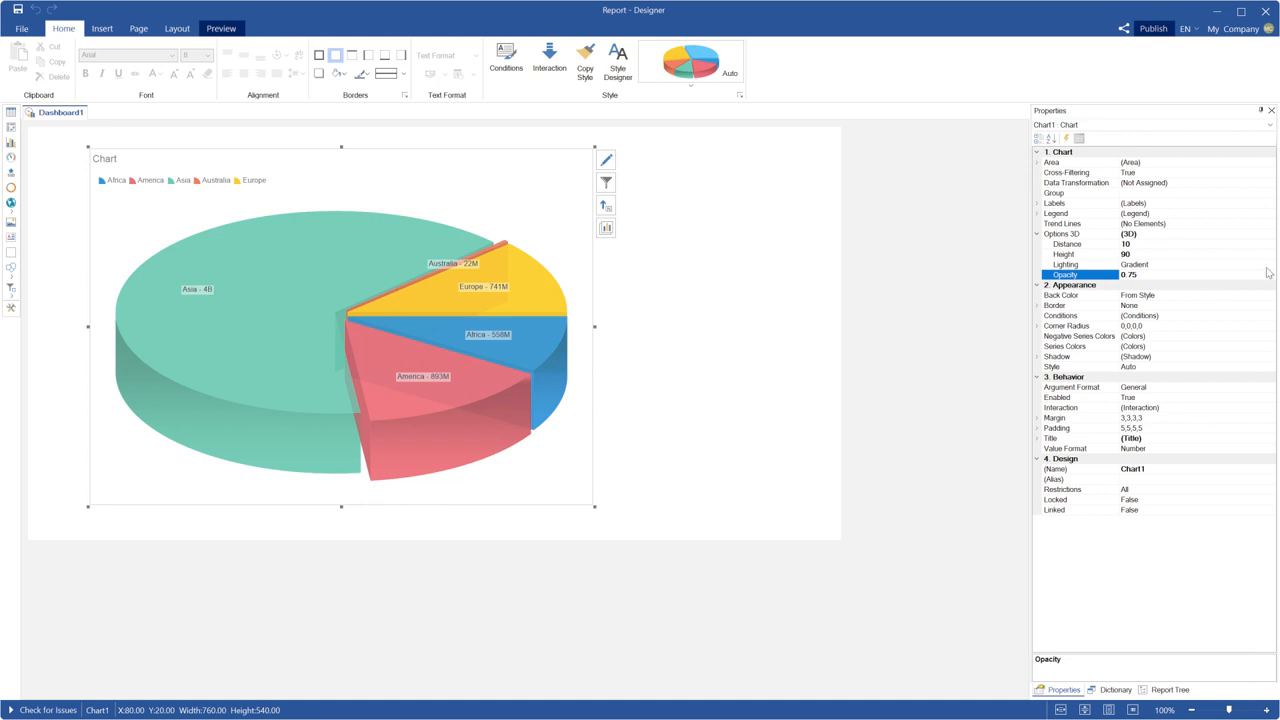
click(1064, 264)
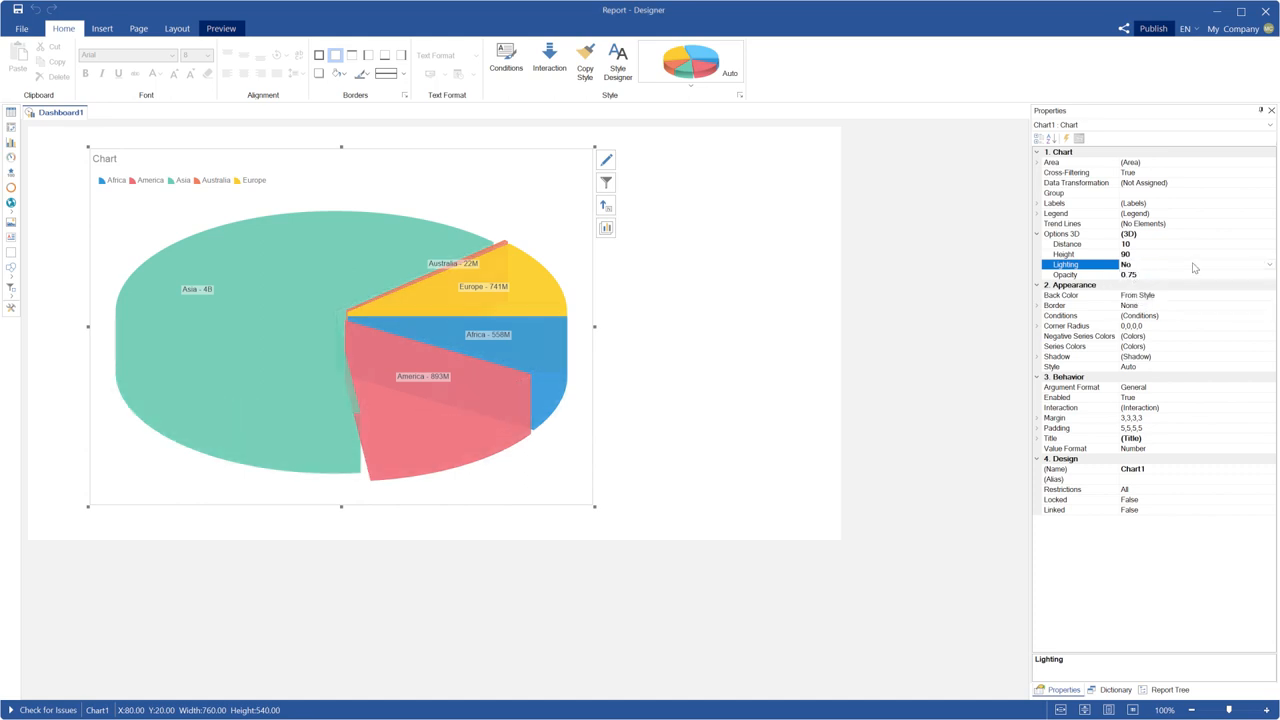
click(1196, 264)
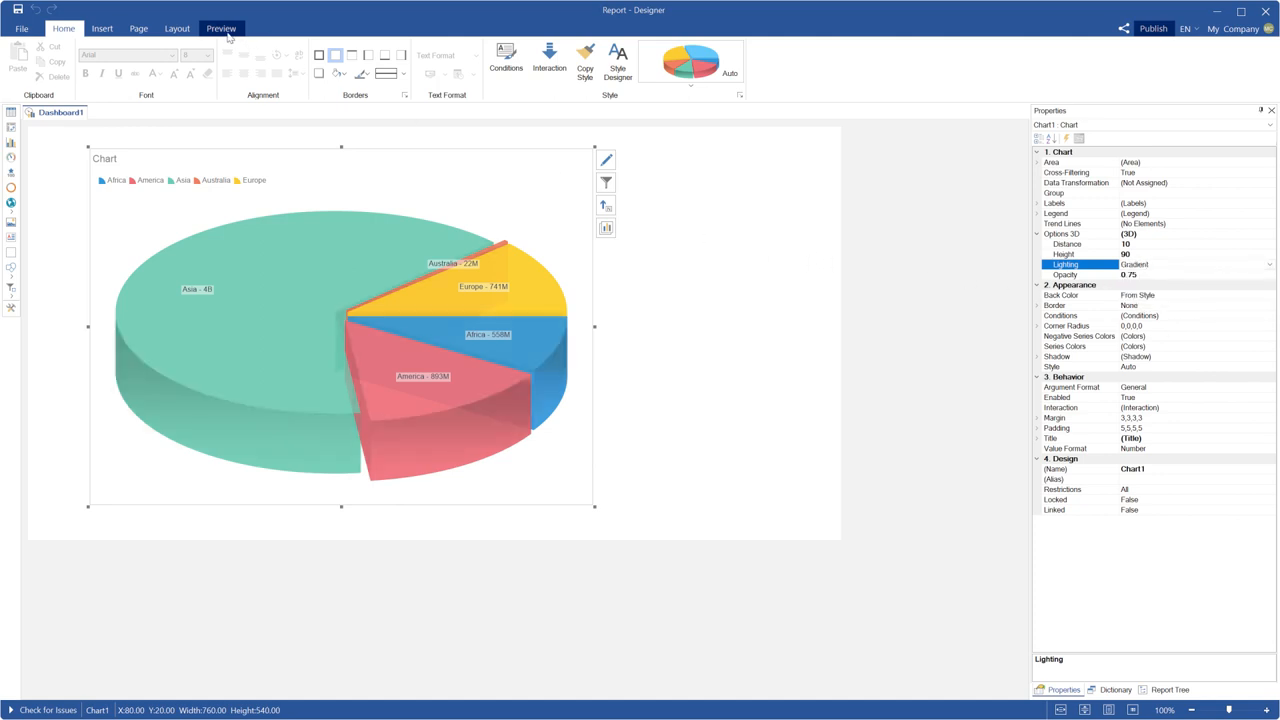
Preview the finished dashboard and show the list of export formats.
click(220, 28)
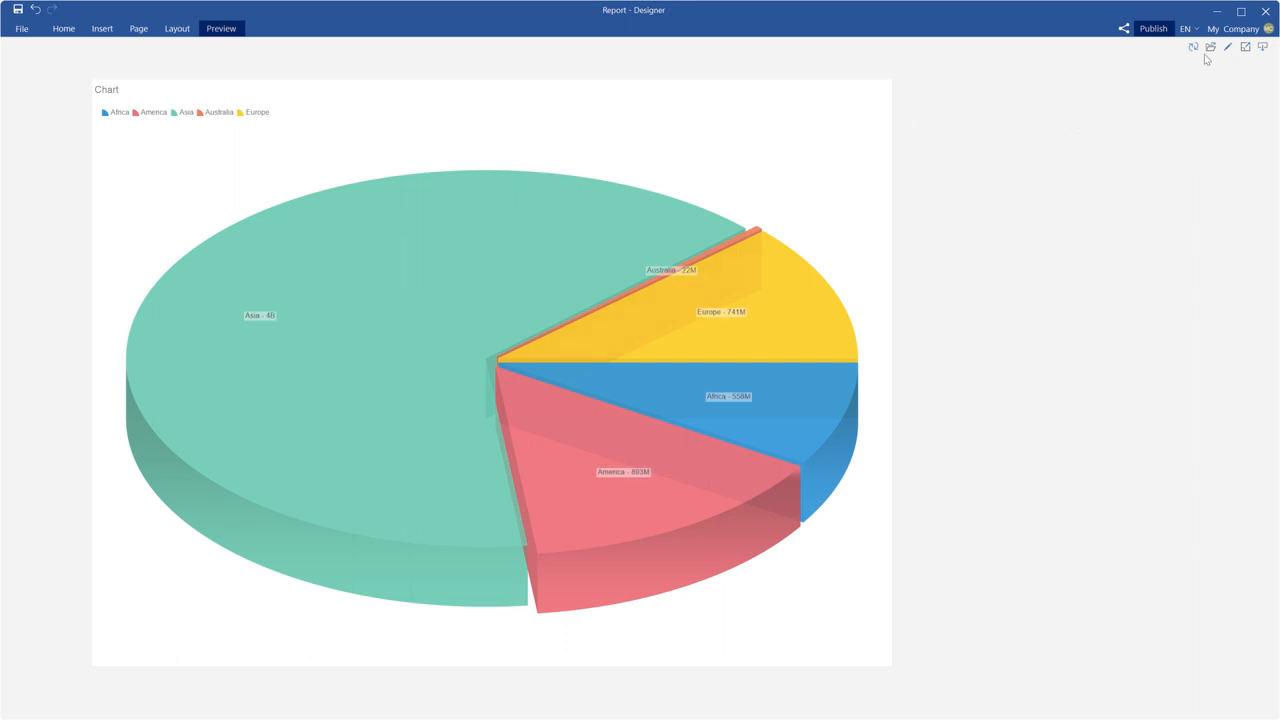
click(1244, 48)
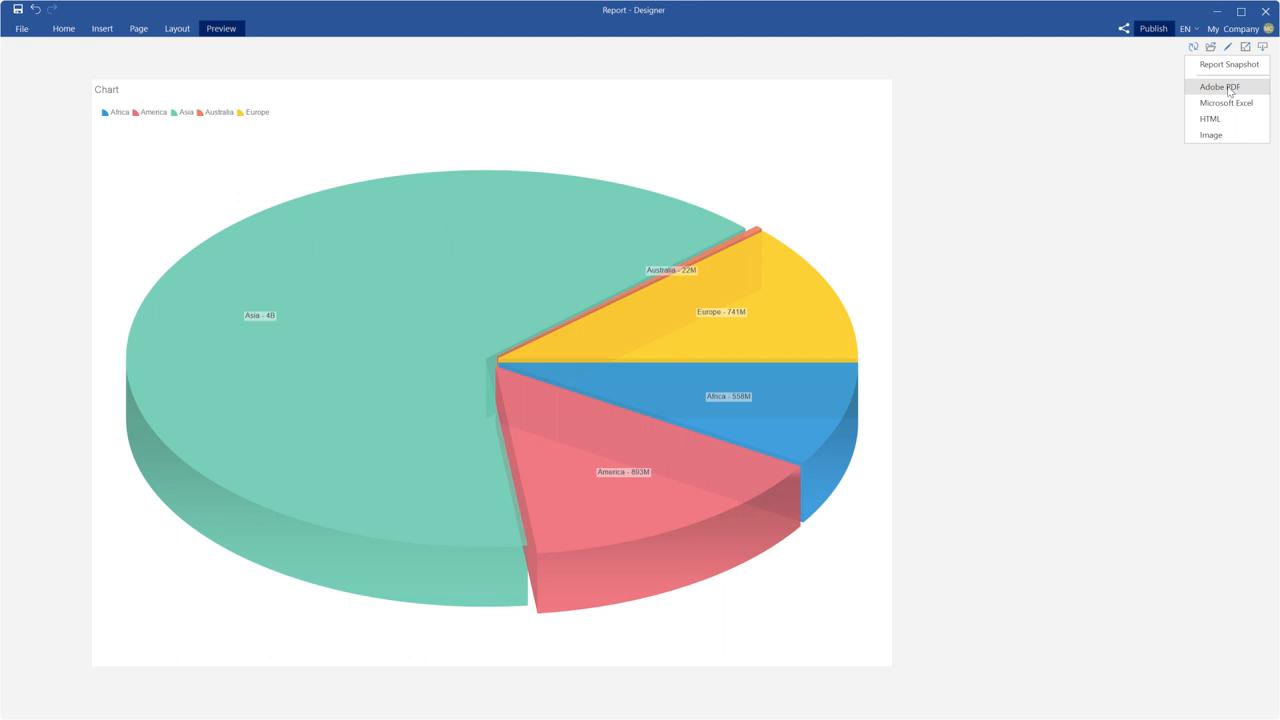
Export the dashboard as an A4 landscape Adobe PDF to the Data folder, then return to Home.
click(1218, 88)
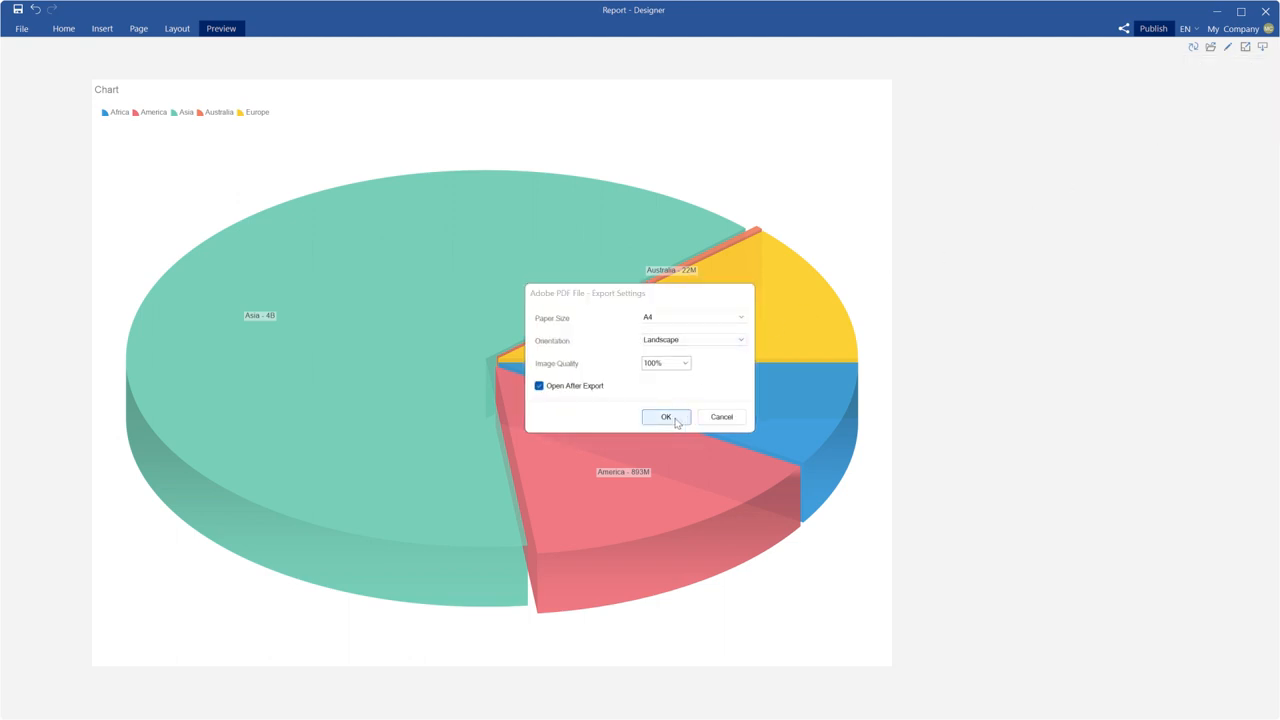
click(666, 418)
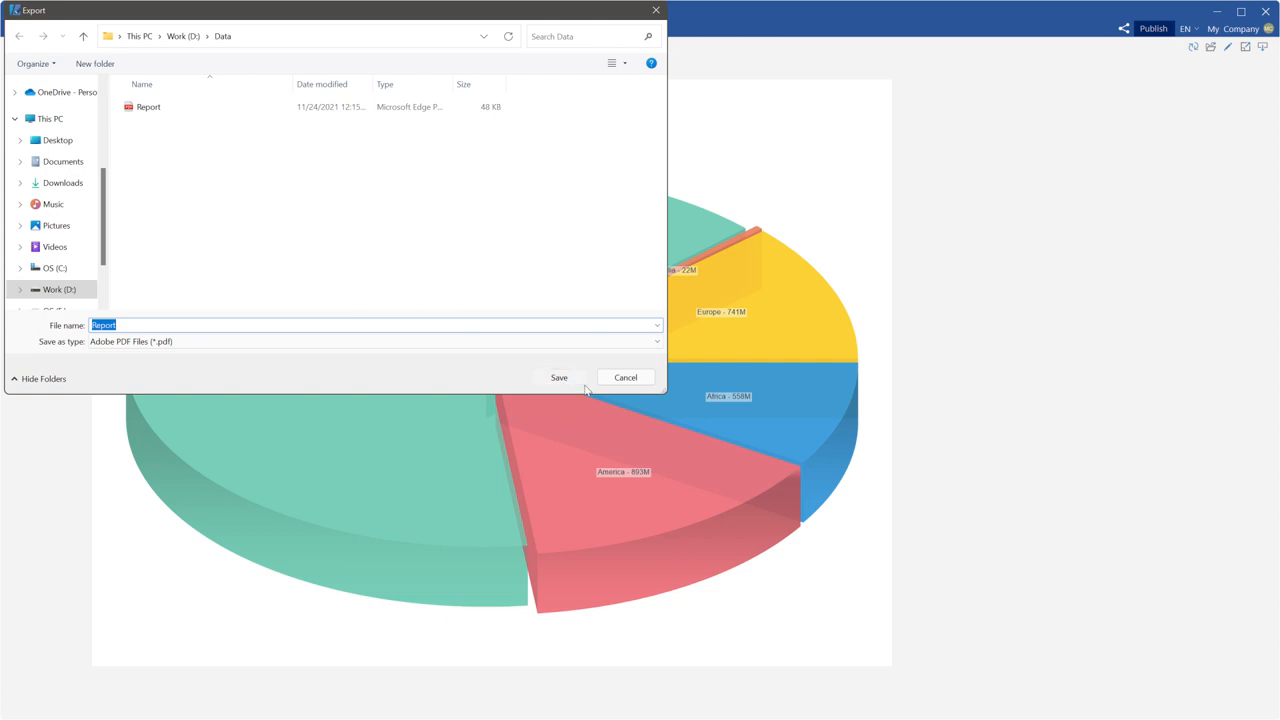
click(558, 376)
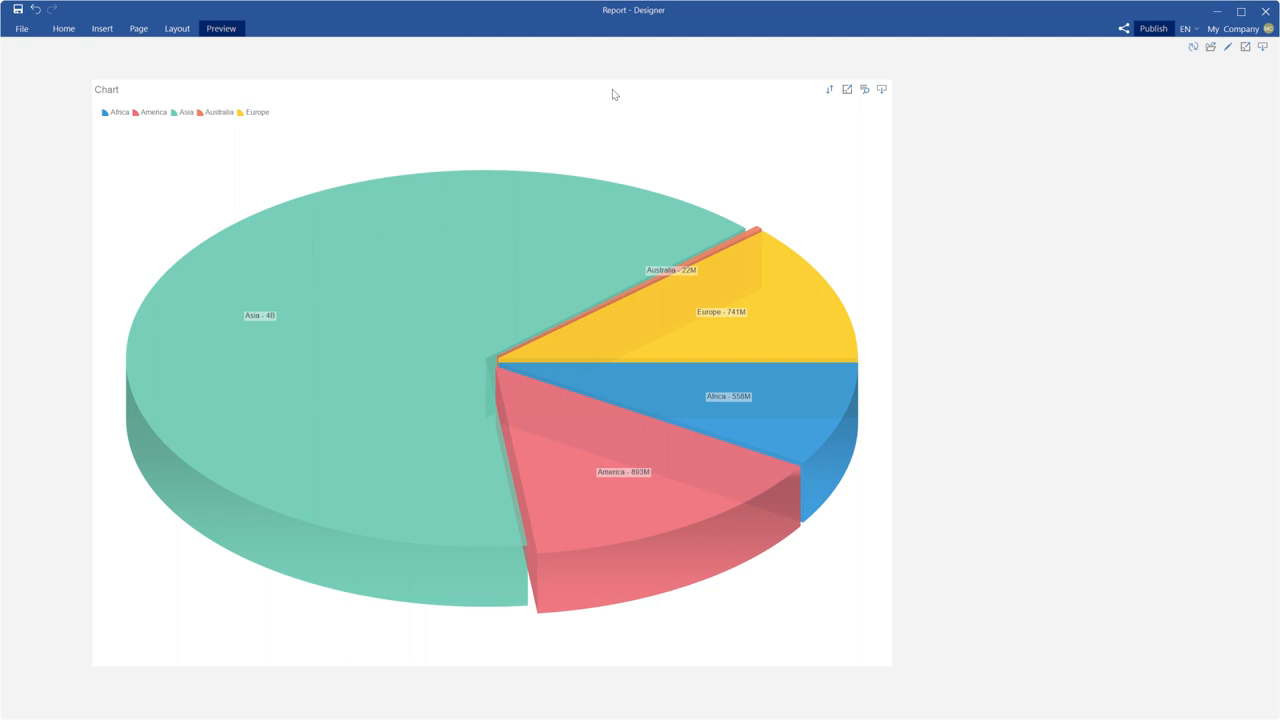
click(64, 28)
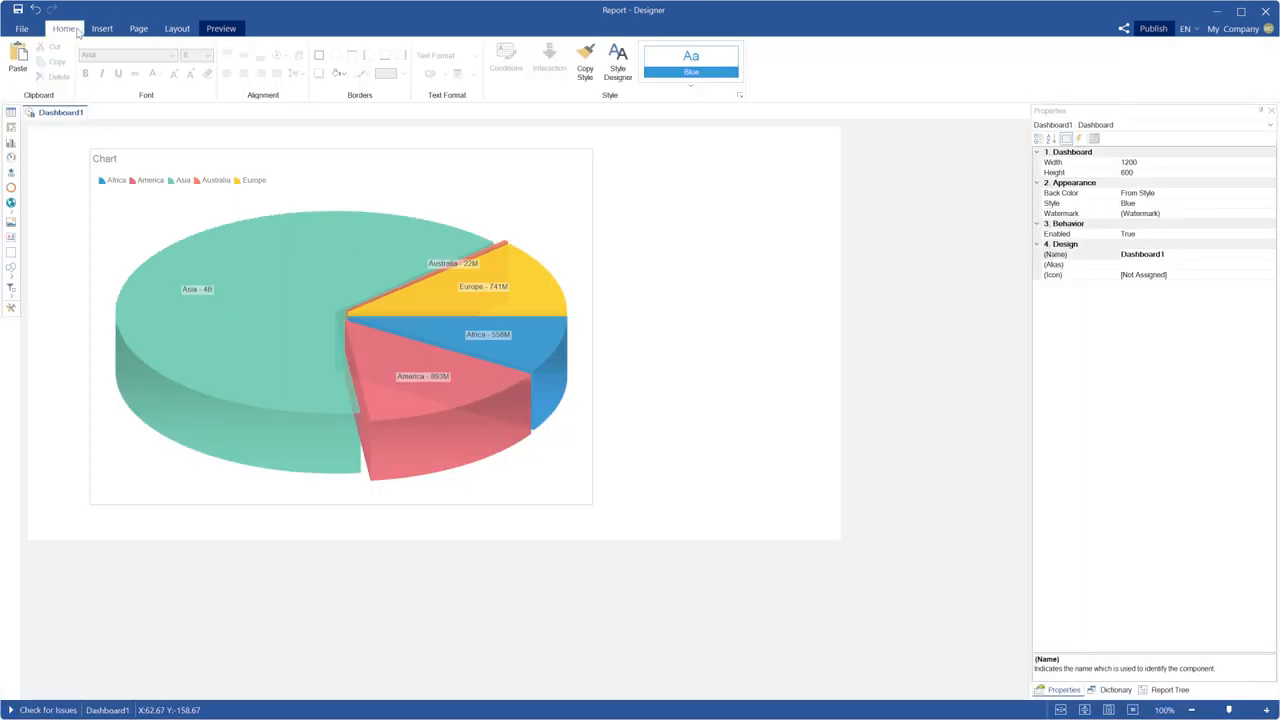